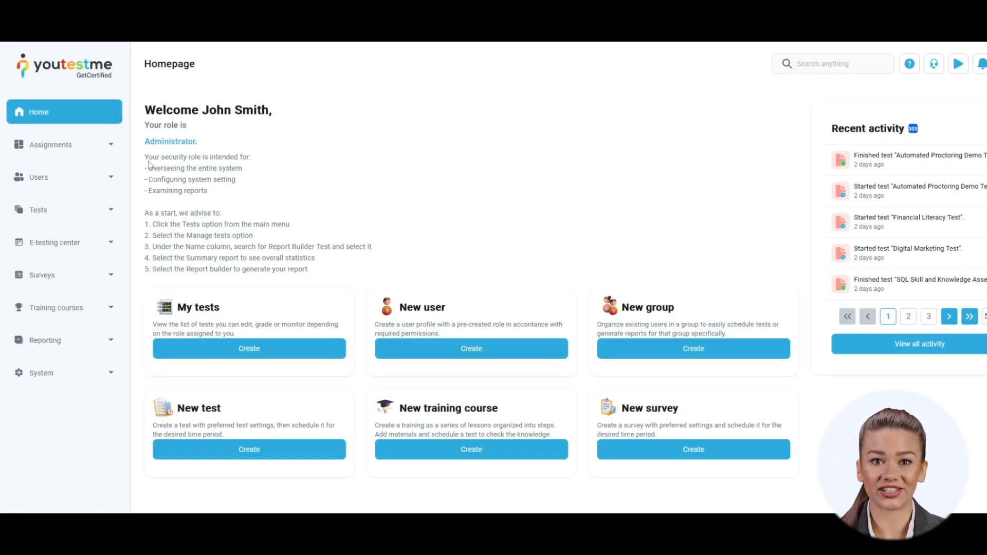
# Expand Assignments in the left sidebar to list My tests, My surveys and My training courses
pyautogui.click(50, 144)
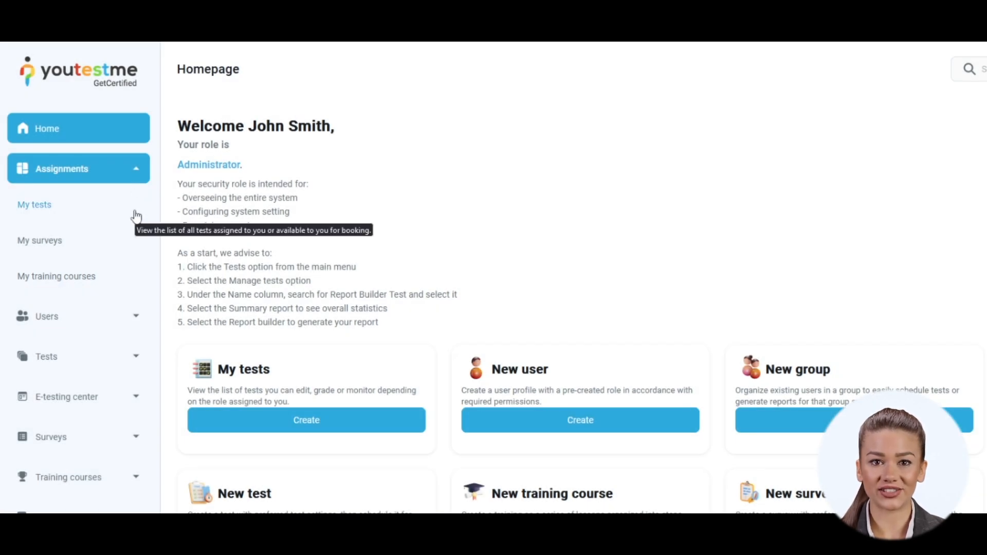
# Open My tests under Assignments and display the assigned tests as tiles
pyautogui.click(34, 205)
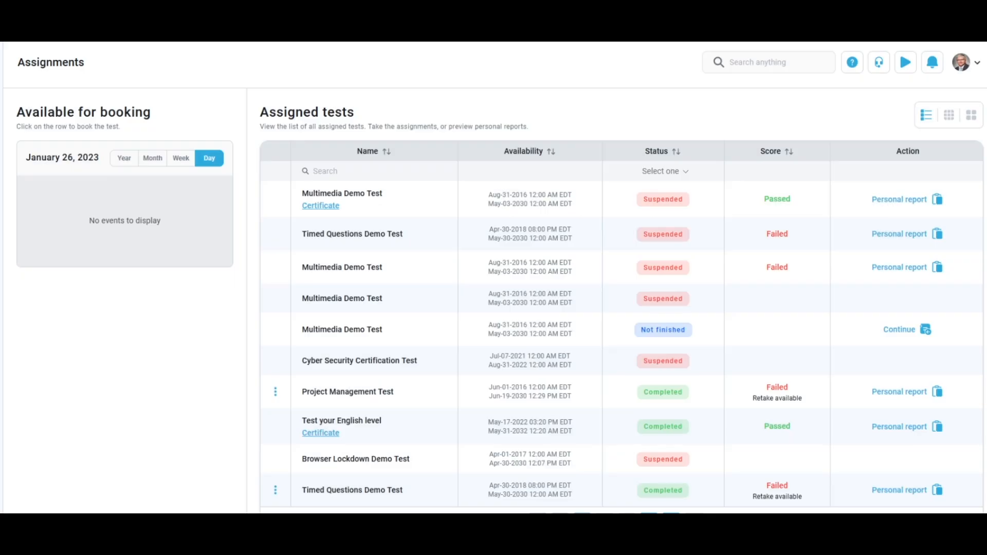
pyautogui.click(970, 114)
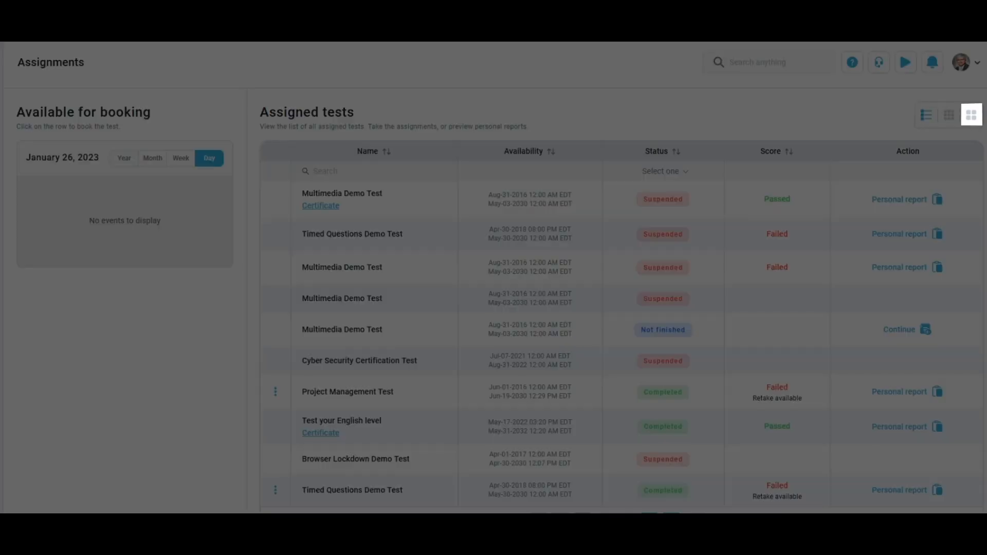
pyautogui.click(971, 114)
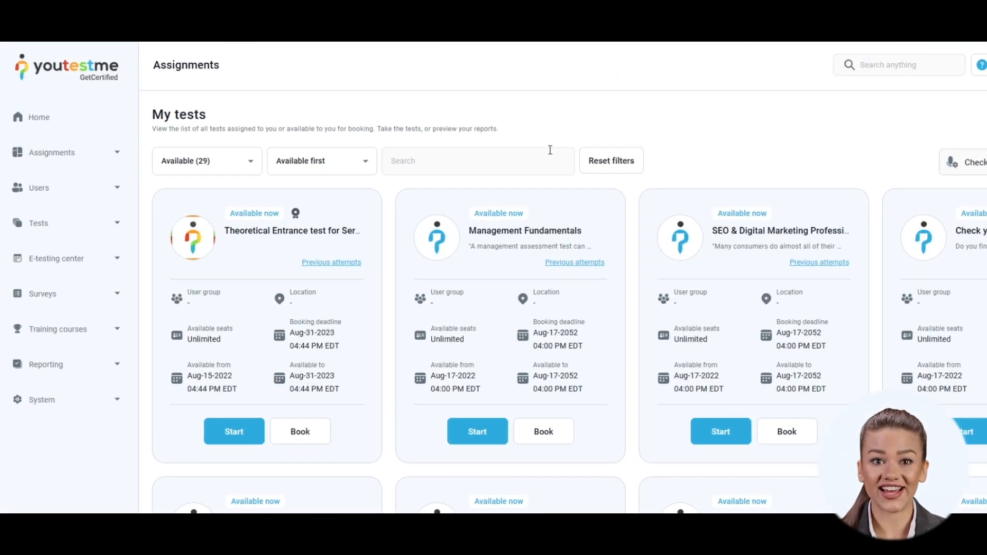
# Filter test status to Pending, then Completed, then Suspended or expired
pyautogui.click(207, 160)
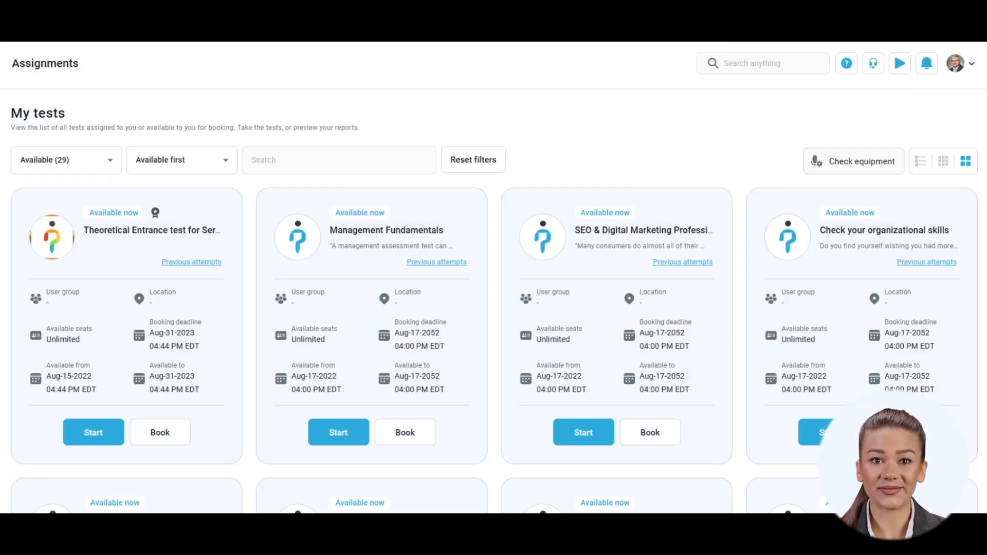
pyautogui.click(64, 159)
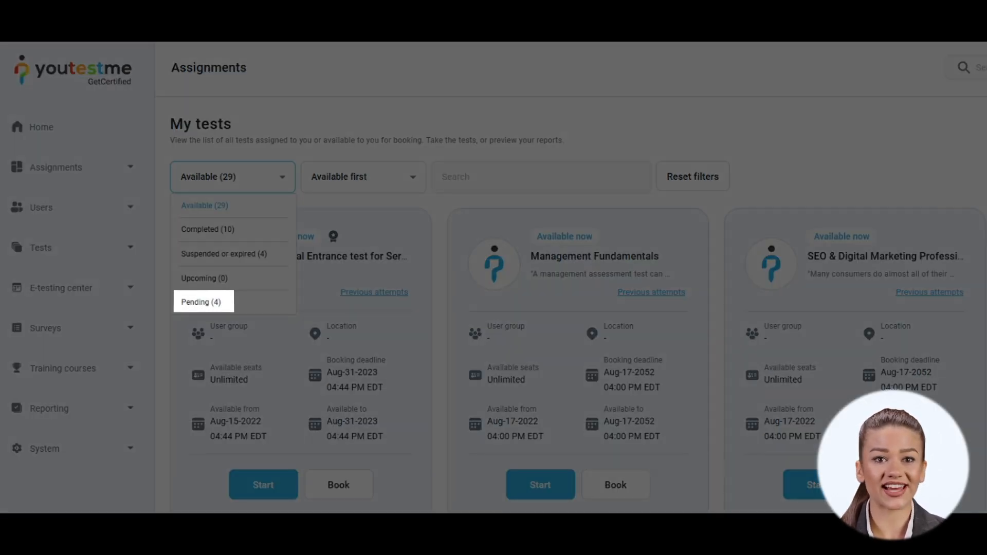
pyautogui.click(200, 301)
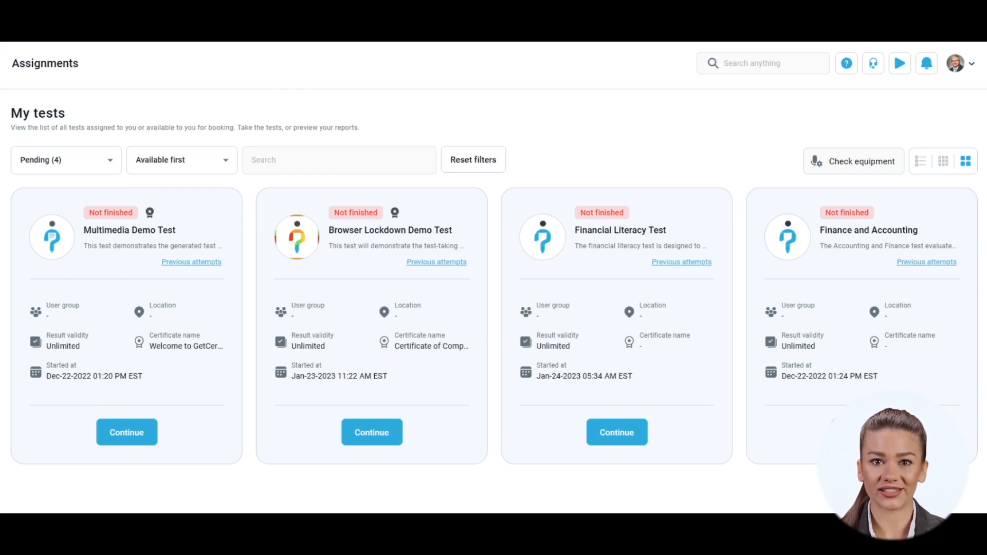
pyautogui.click(67, 159)
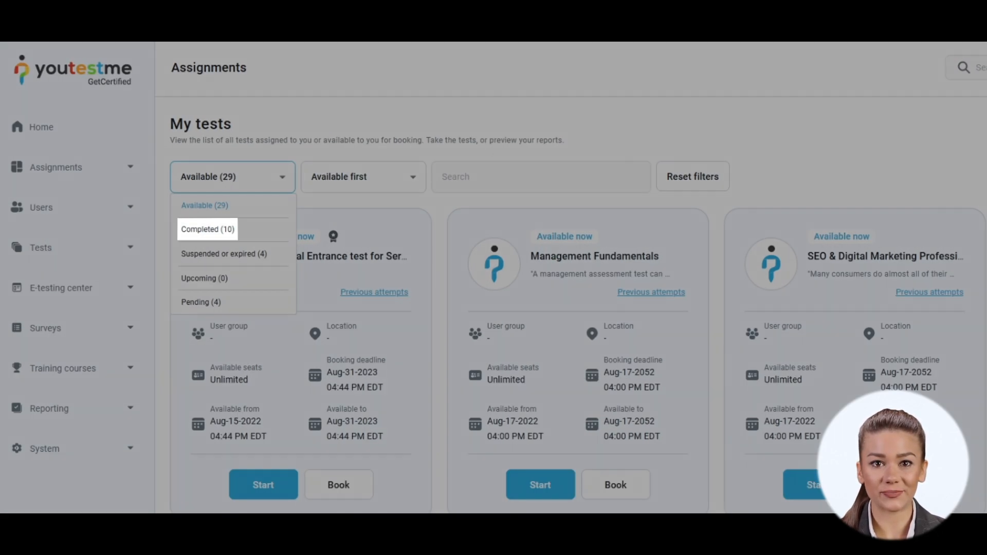
pyautogui.click(206, 229)
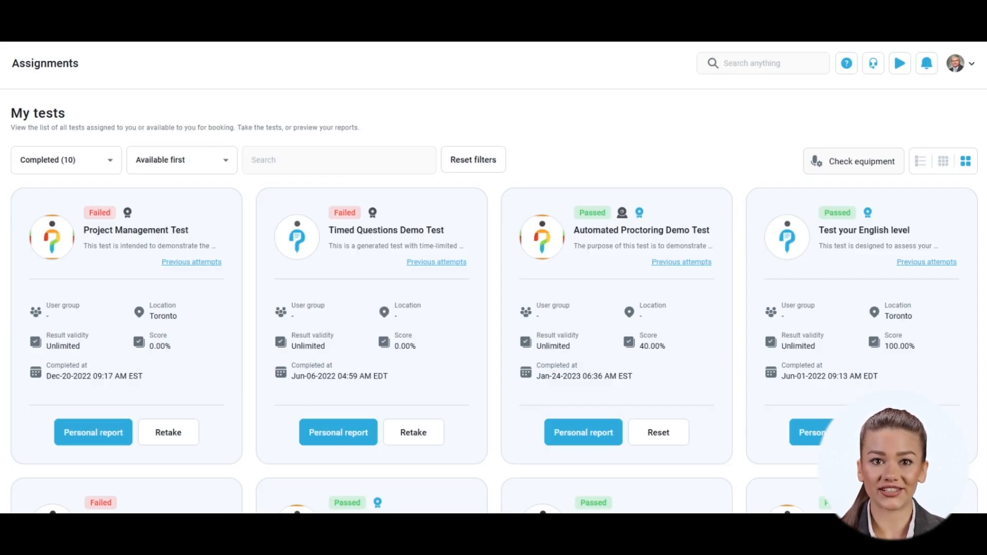
pyautogui.click(65, 159)
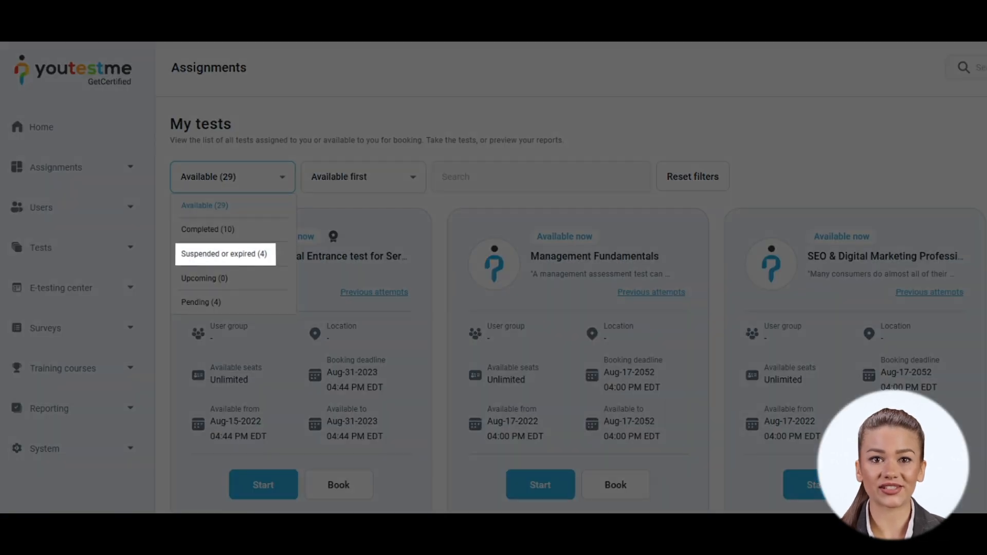
pyautogui.click(224, 254)
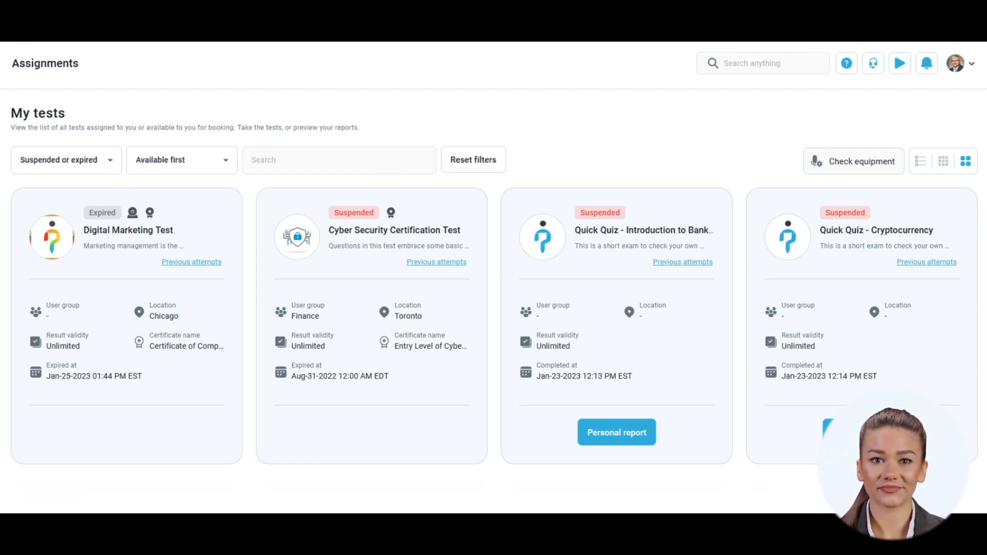
# Set the status filter back to Available, keeping the Available first sort order
pyautogui.write('proj')
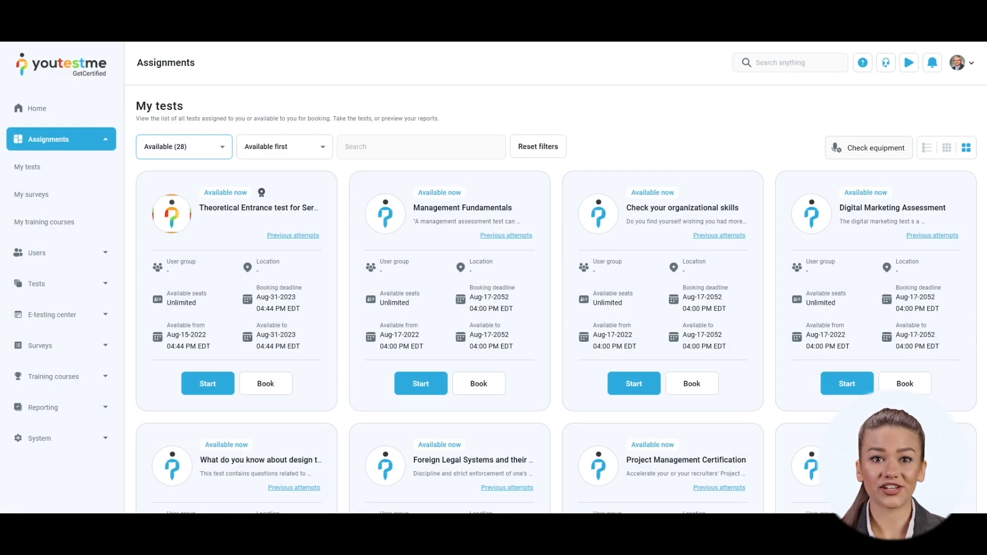
pyautogui.click(283, 146)
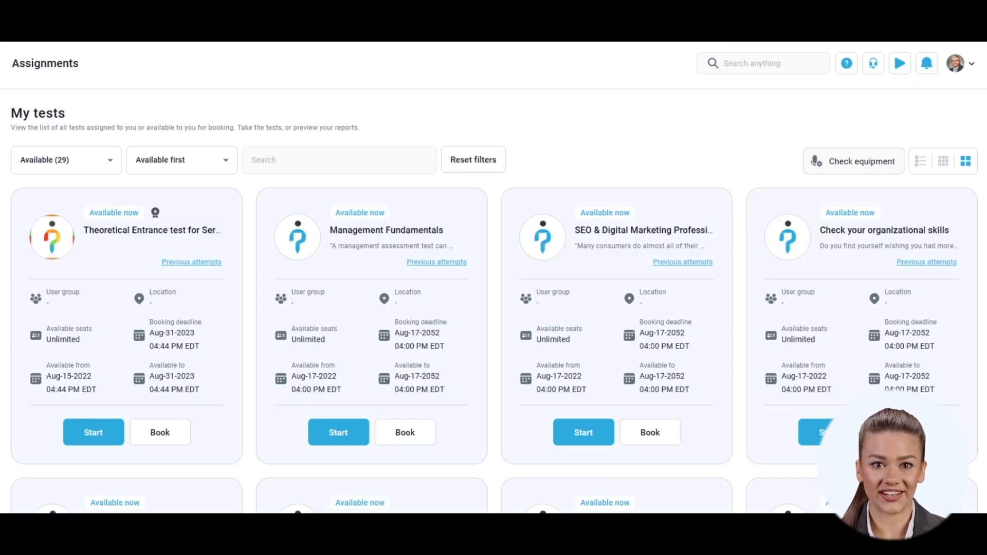
# Sort by Self-enrollment first, Creation date ↓, With certificates first, A→Z, Z→A, then Session start date ↓
pyautogui.click(180, 159)
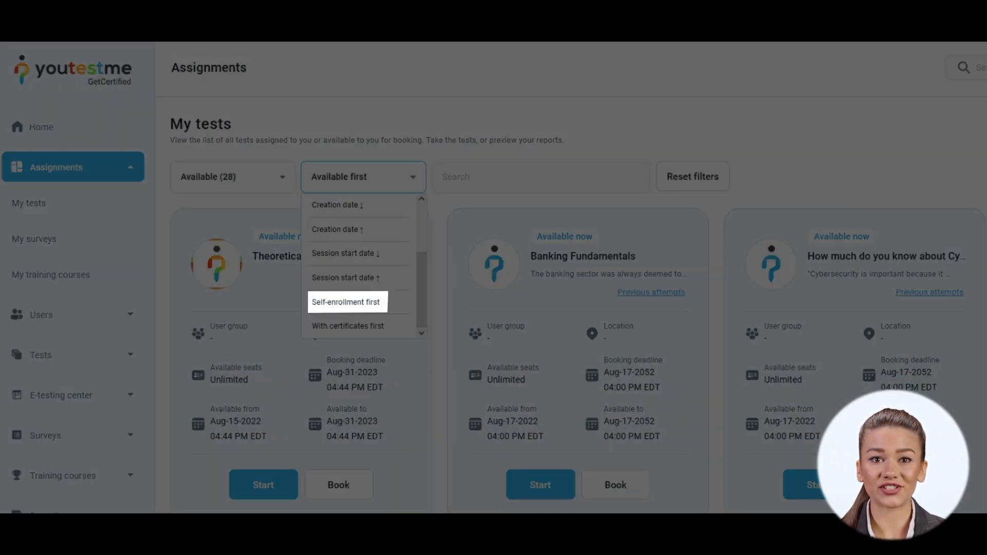
pyautogui.click(346, 303)
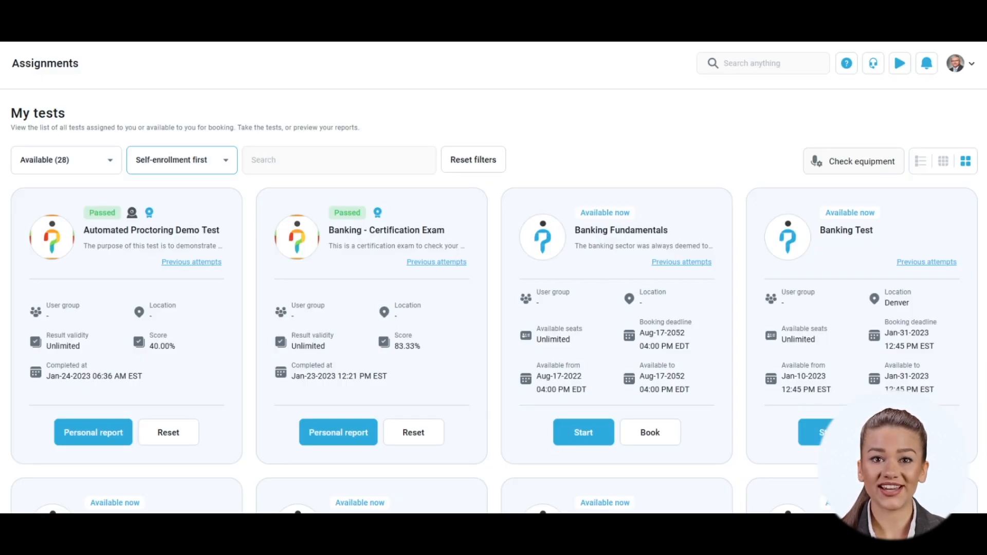
pyautogui.click(181, 159)
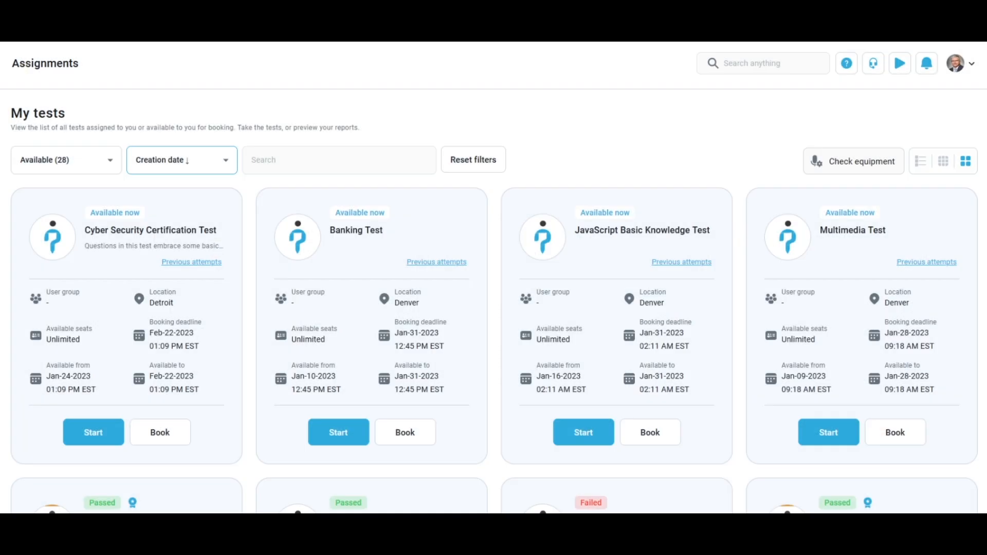
pyautogui.click(181, 159)
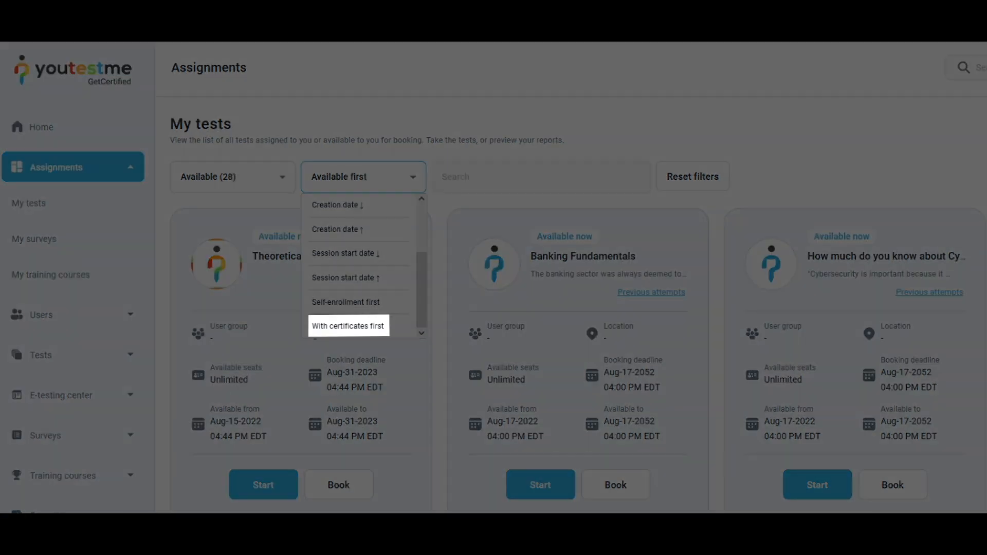
pyautogui.click(347, 325)
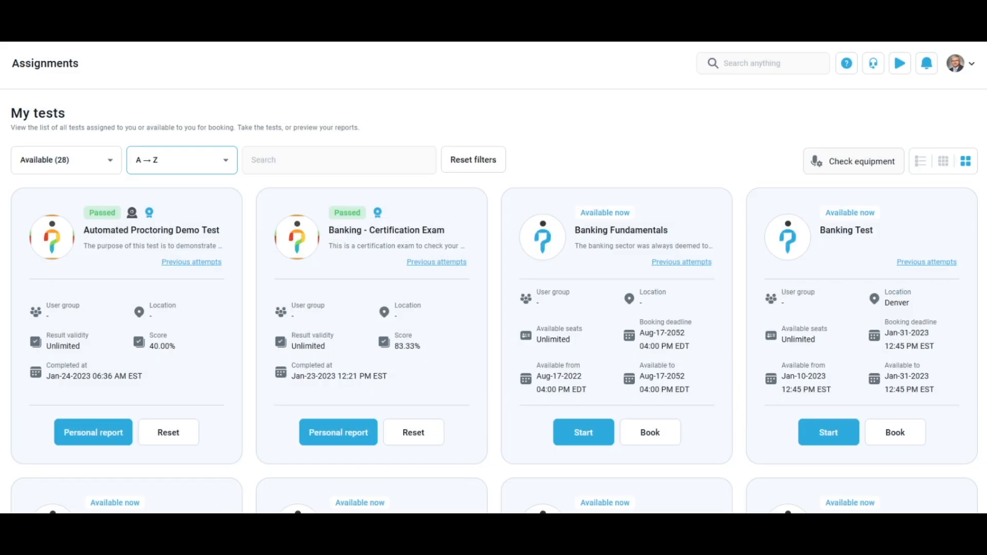
pyautogui.click(182, 159)
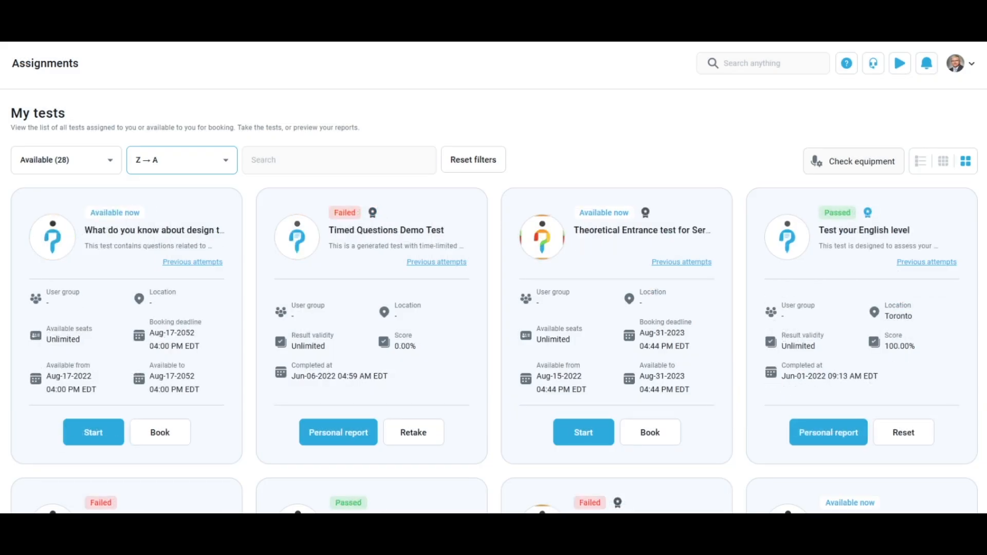
pyautogui.click(182, 160)
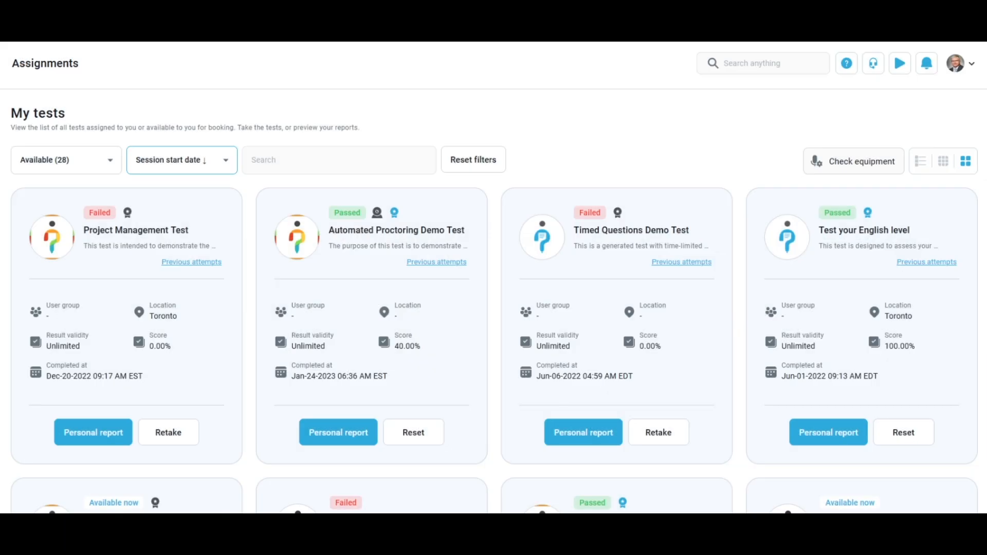
# Reset the status and sort filters to defaults, showing 28 available tests
pyautogui.click(225, 160)
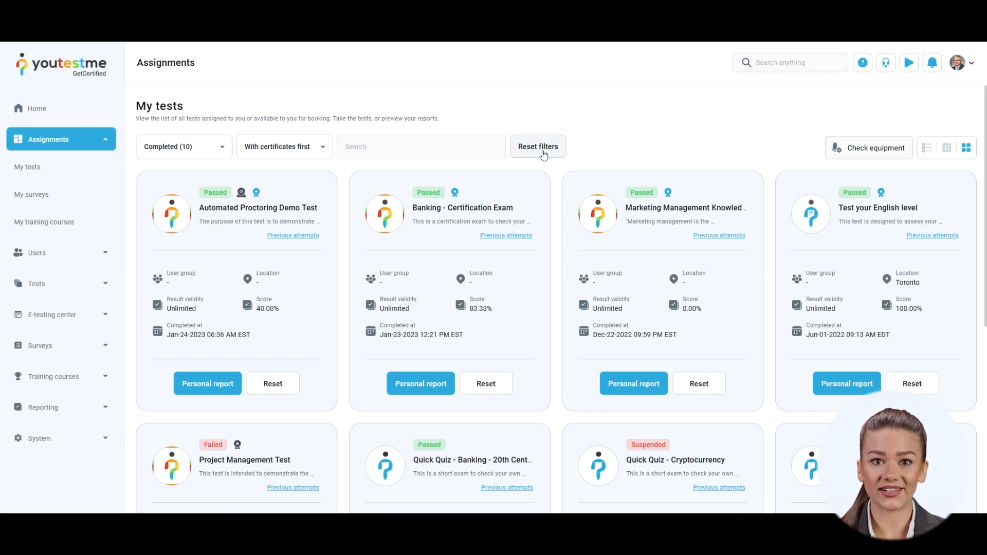
pyautogui.click(537, 146)
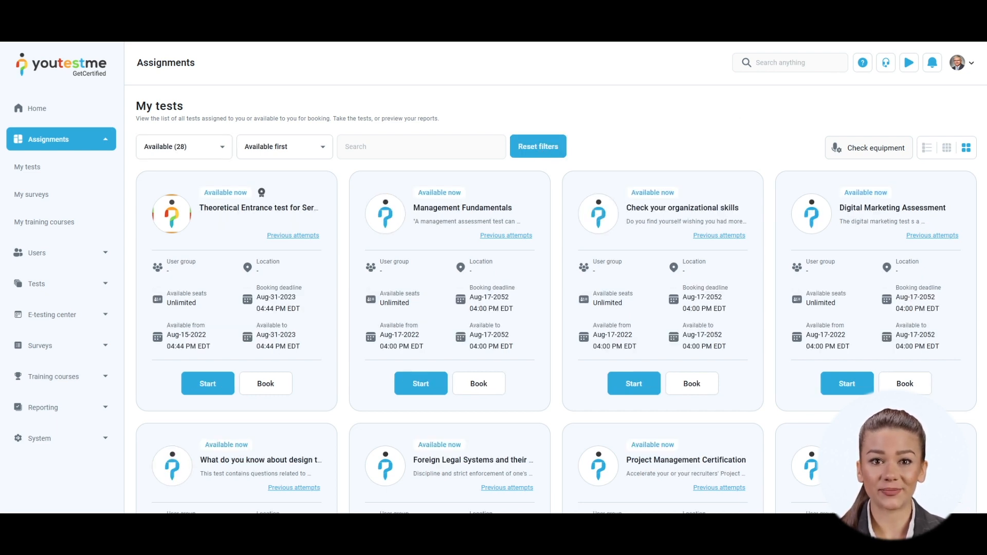